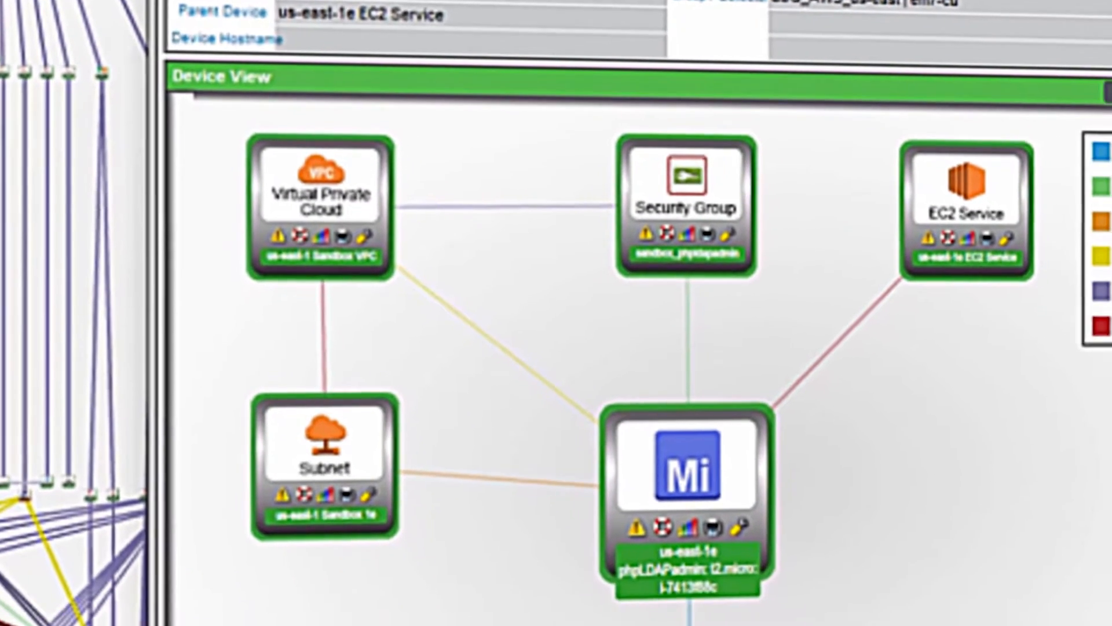
scroll("down", 3)
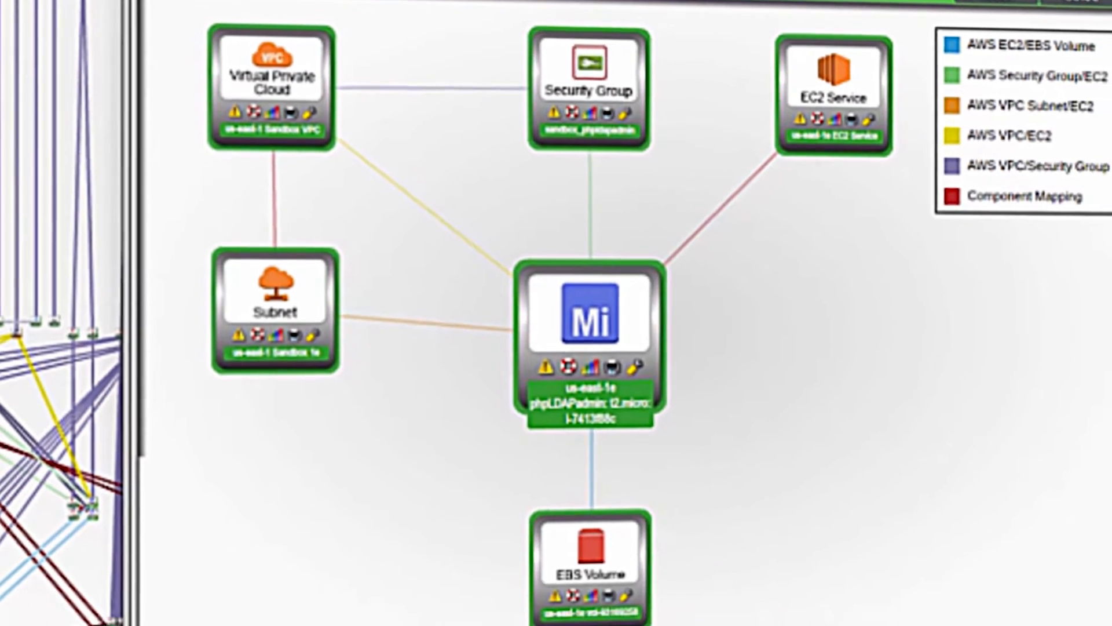